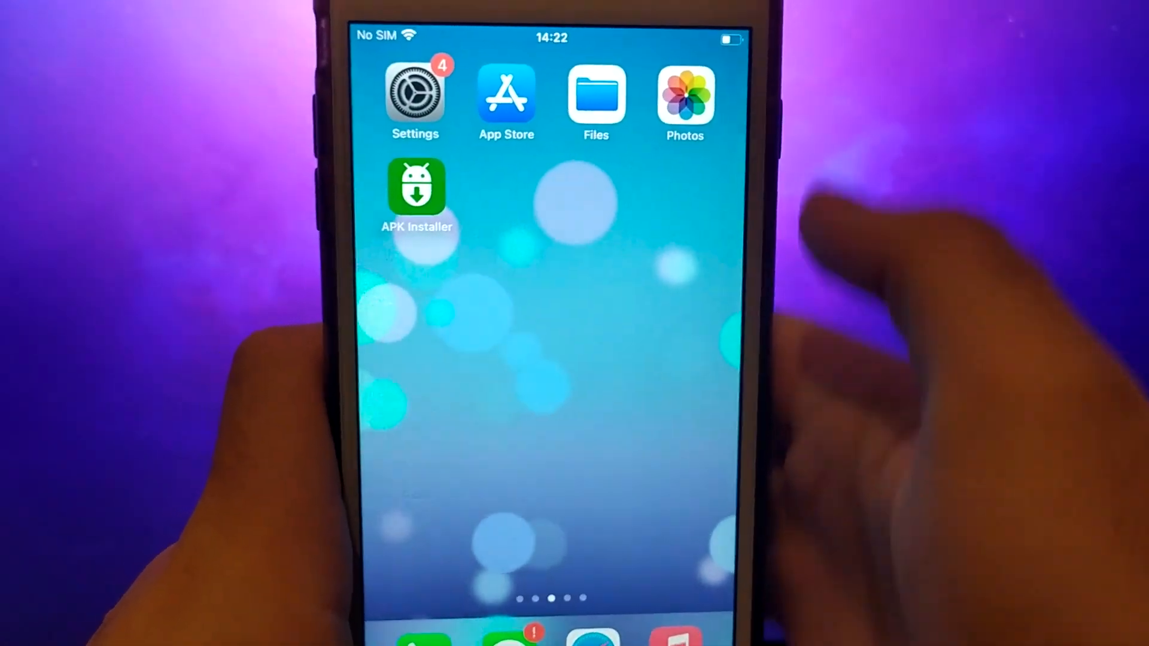
# Go to Settings > Battery and confirm Low Power Mode is off
pyautogui.click(415, 95)
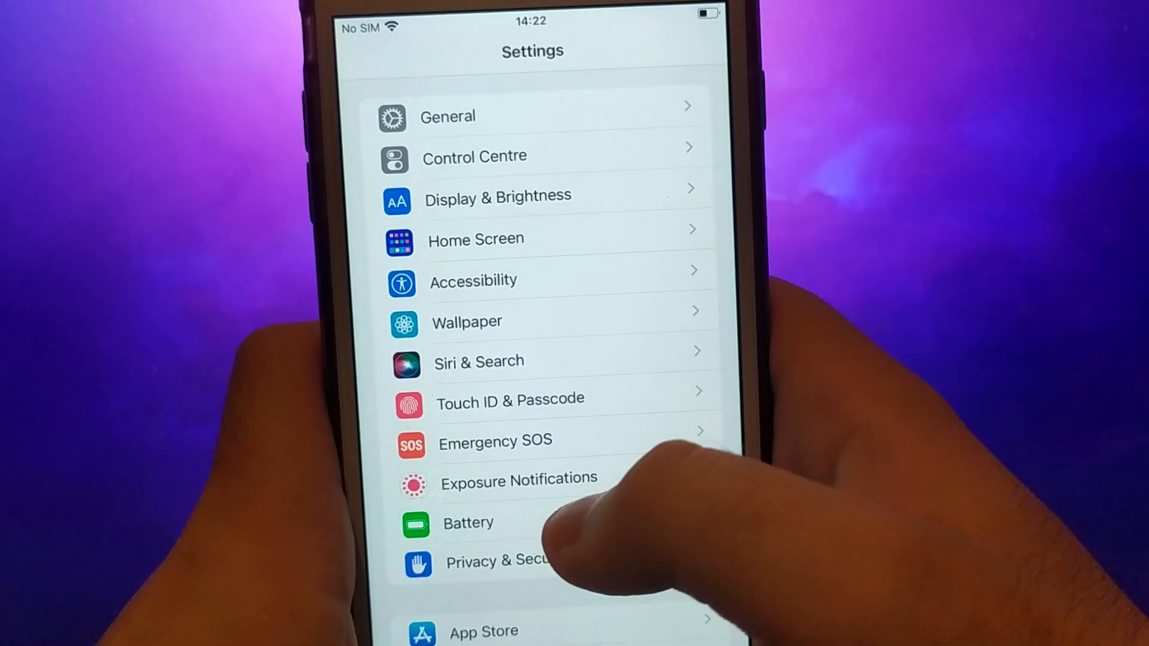
pyautogui.click(468, 523)
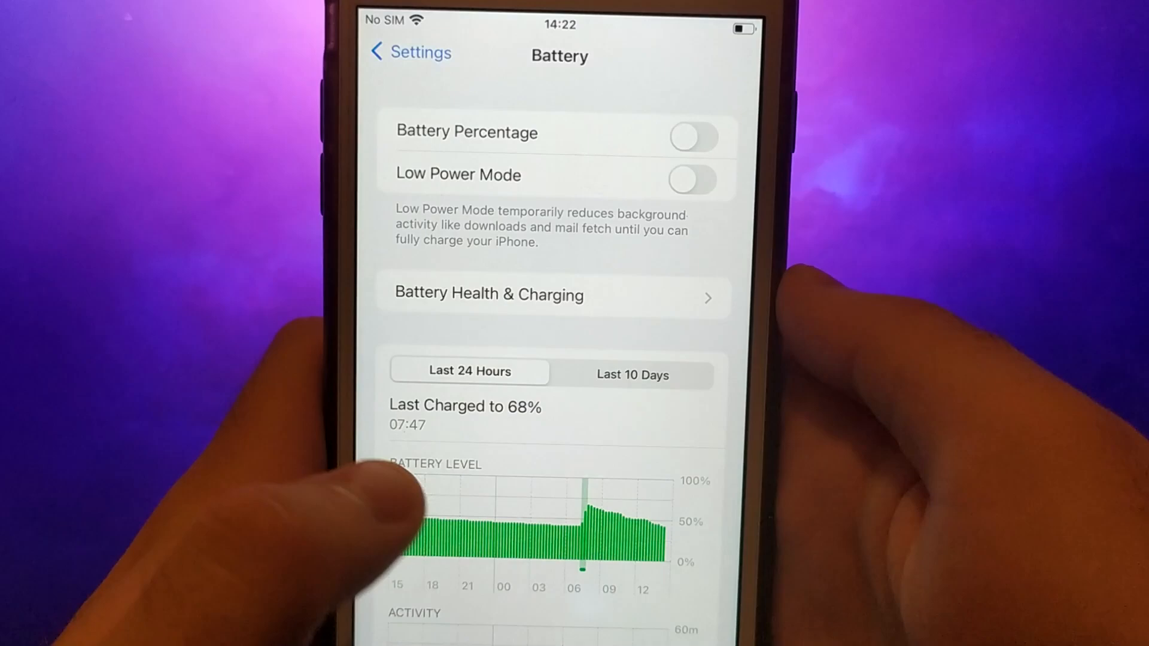
# Return to Settings, enter General and view the Background App Refresh options
pyautogui.click(411, 51)
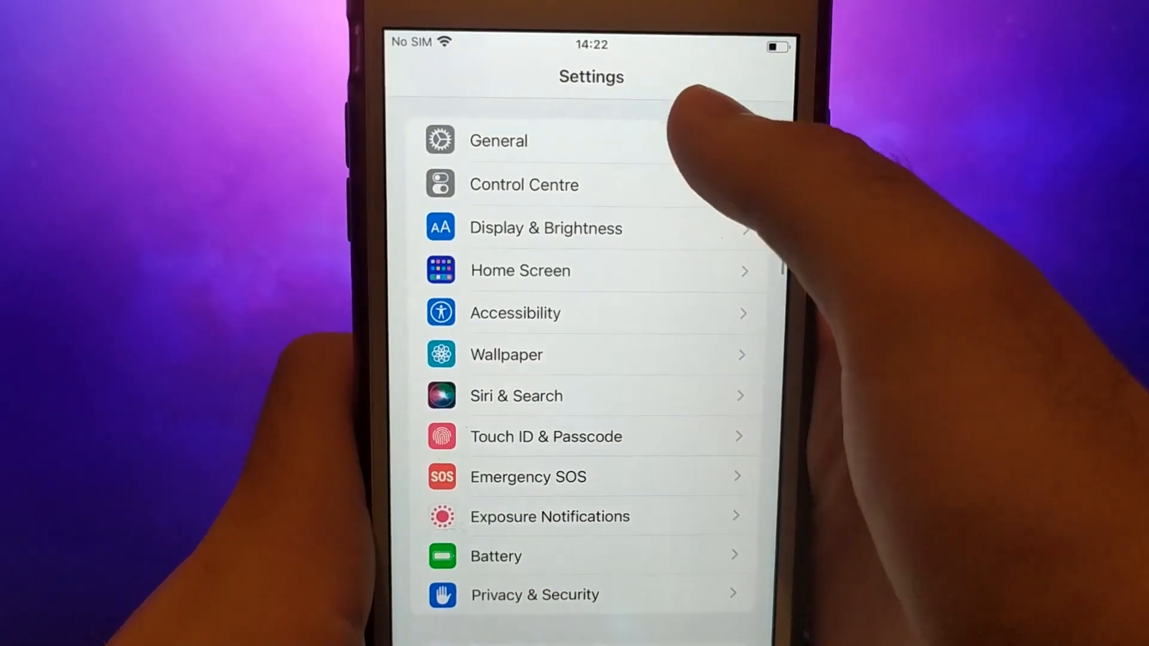
pyautogui.click(497, 140)
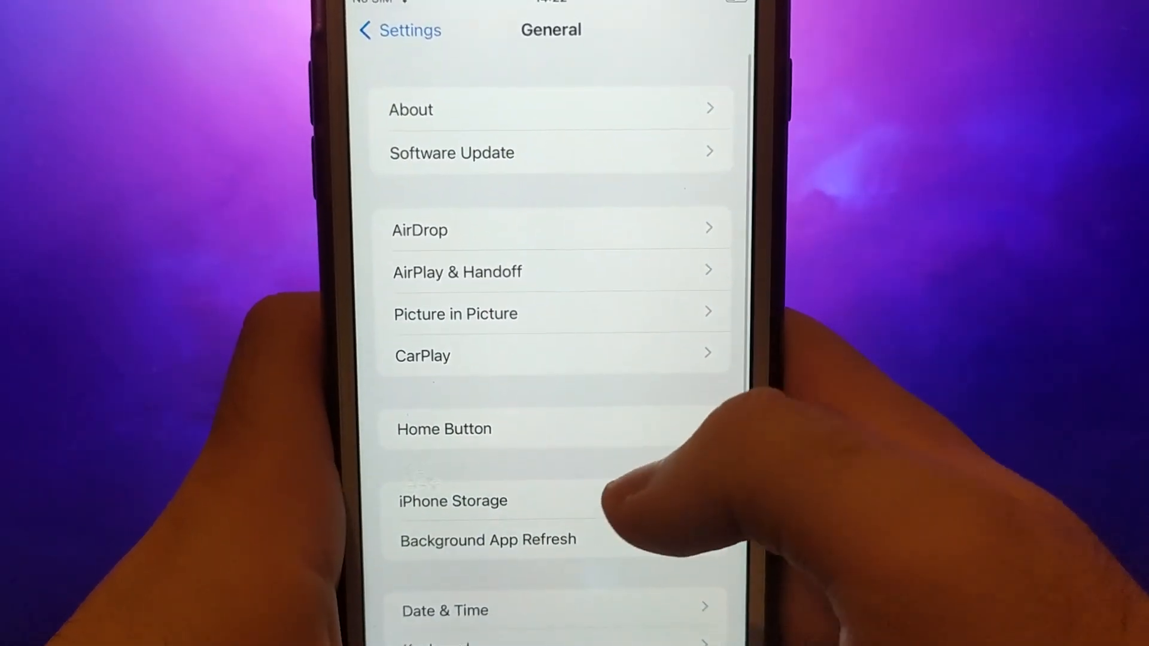
pyautogui.click(487, 540)
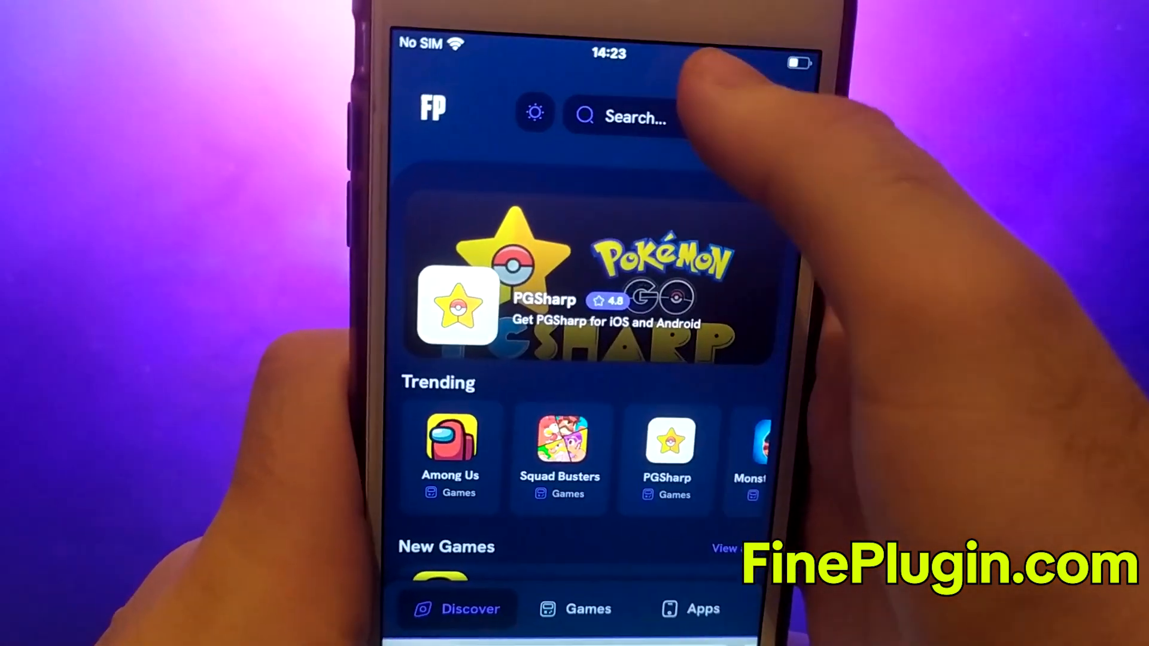
# Search the FinePlugin site for 'Apk' to find APK Installer (30 MB, 4.8 rating)
pyautogui.write('Apo')
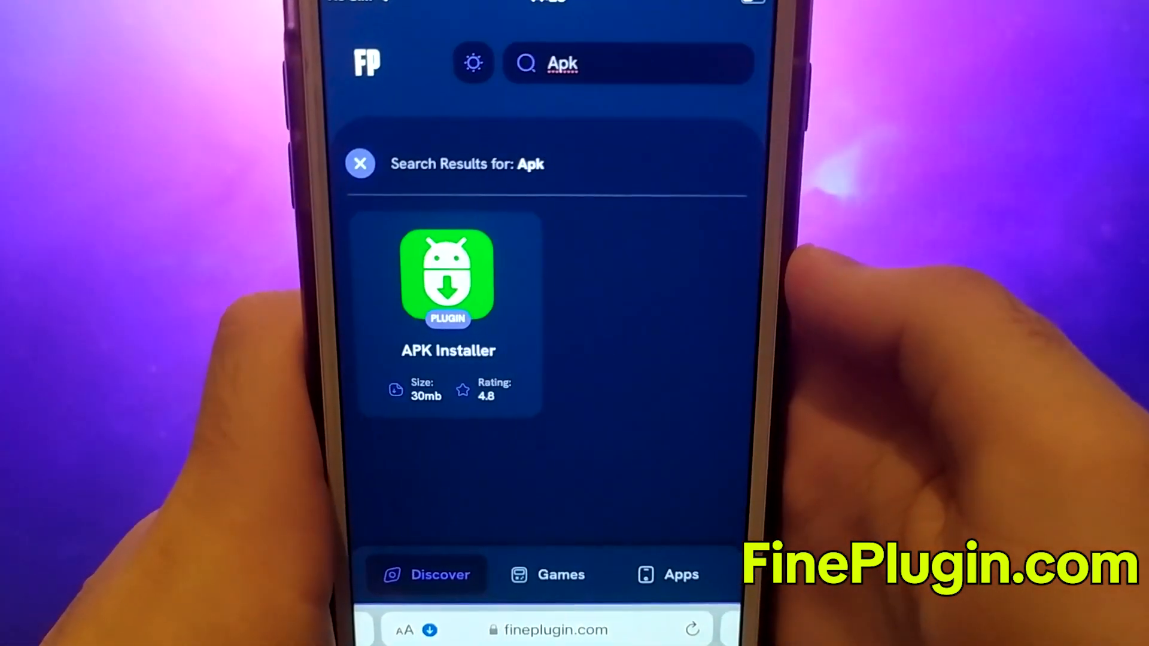
# Start downloading APK Installer from its FinePlugin detail page
pyautogui.click(447, 279)
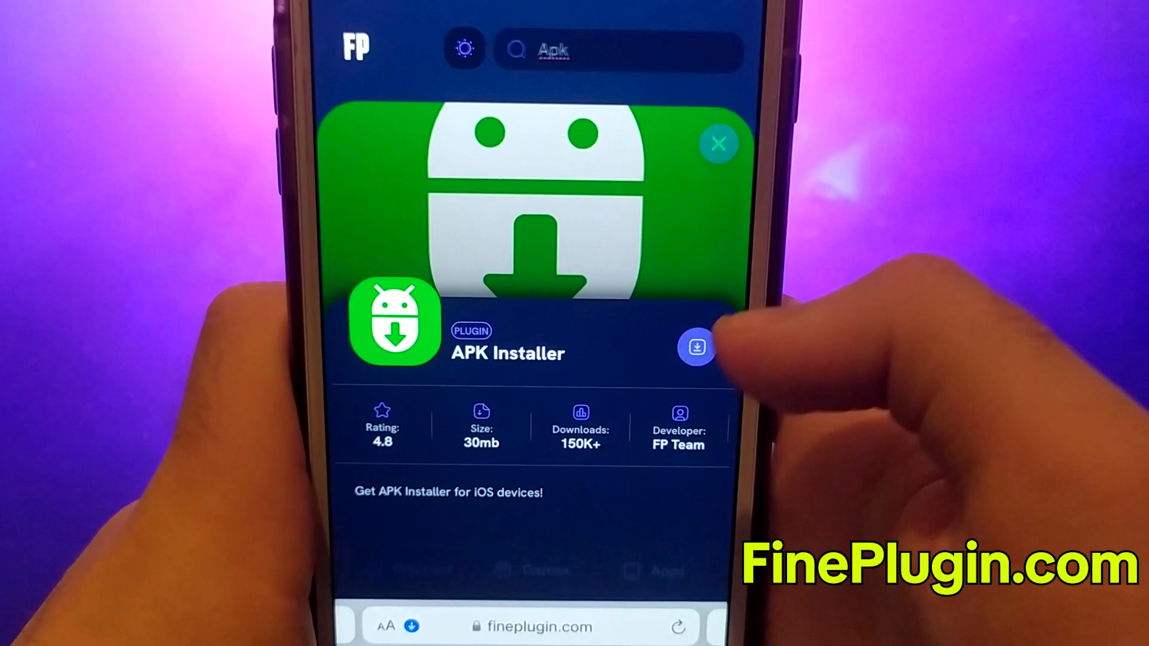
pyautogui.click(694, 347)
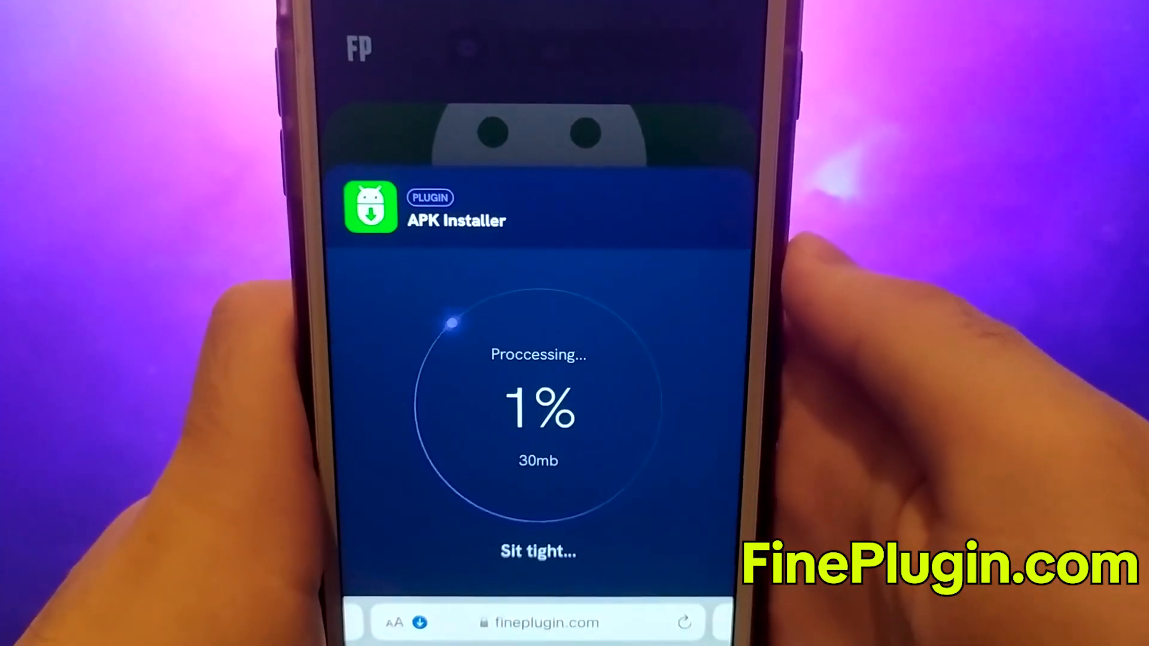